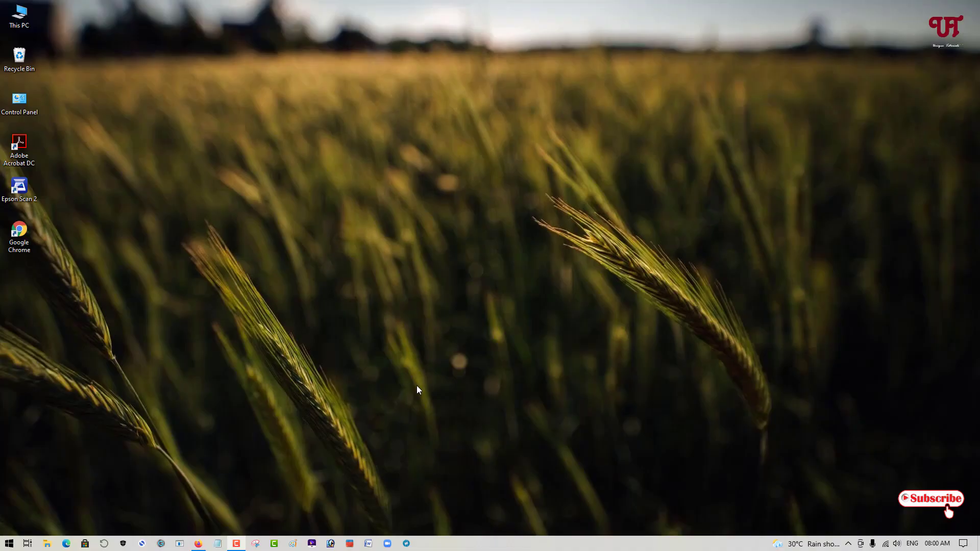
mouse_move(422, 336)
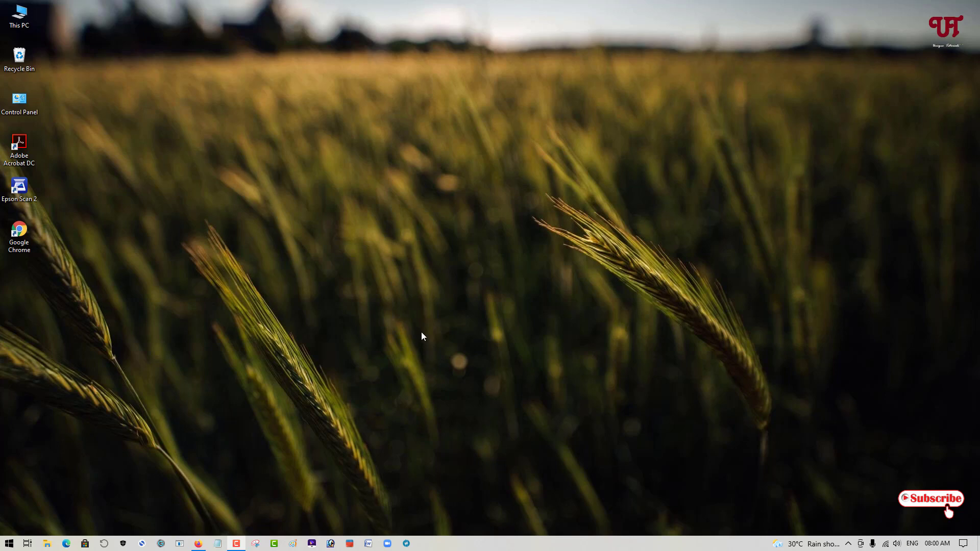
mouse_move(404, 292)
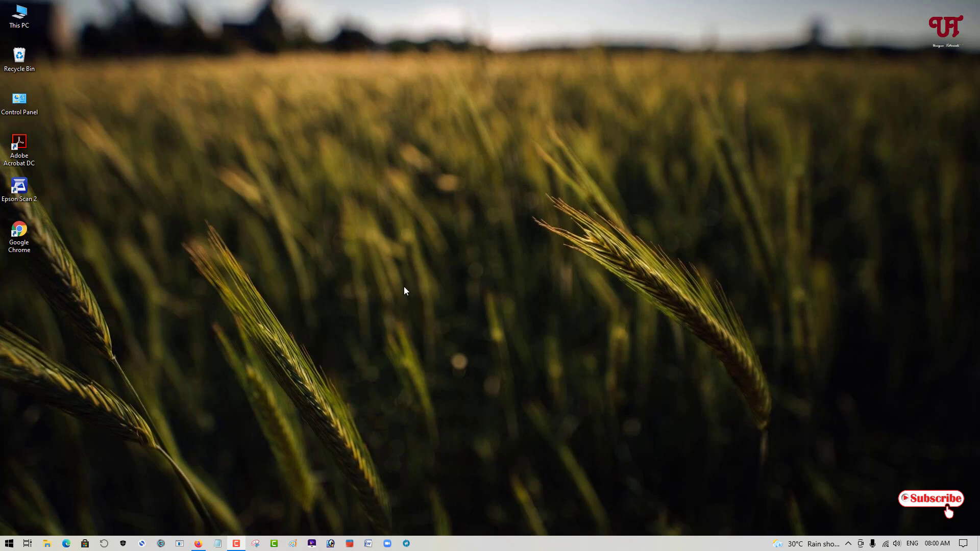
mouse_move(411, 394)
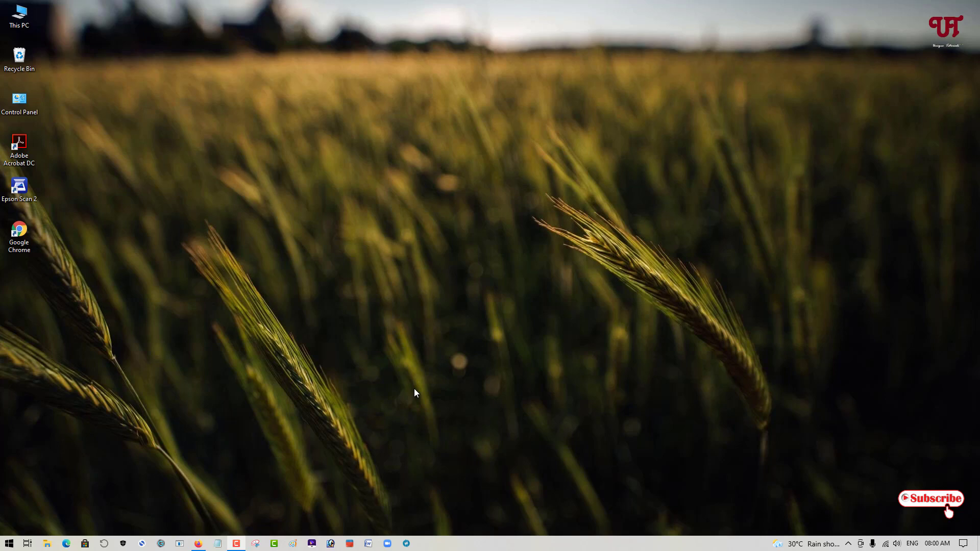
mouse_move(456, 369)
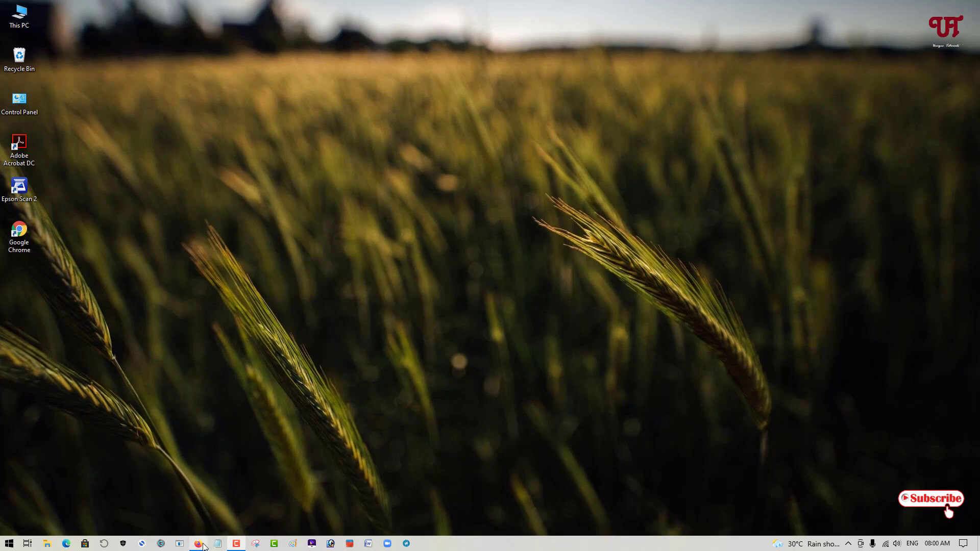
- Open the 'Download Anti Malware Testfile - Eicar' result and scroll to its HTTPS download table
click(198, 543)
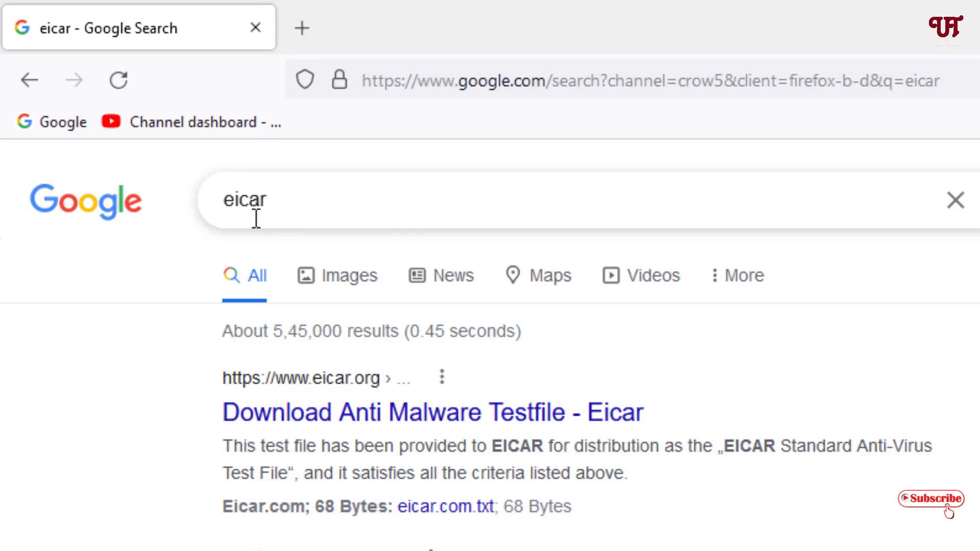
mouse_move(262, 397)
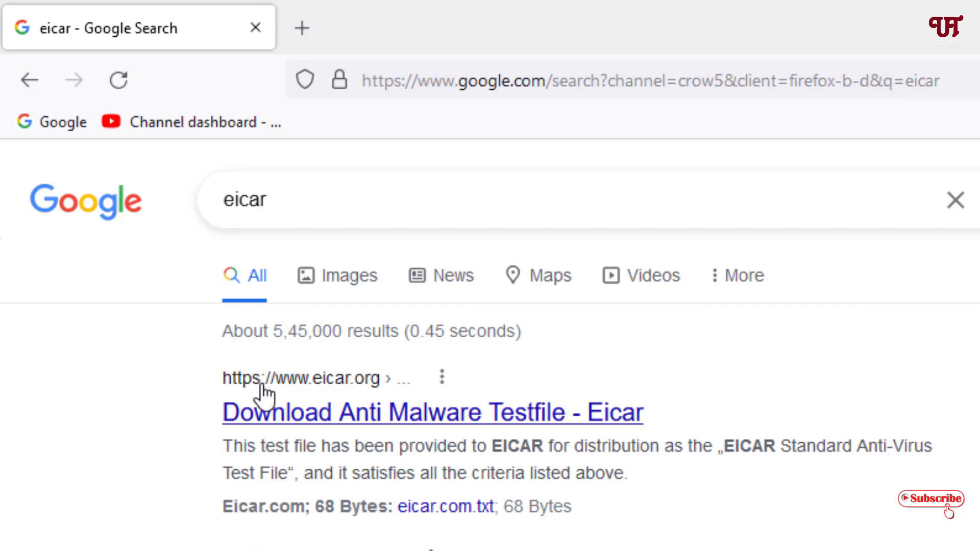
mouse_move(334, 434)
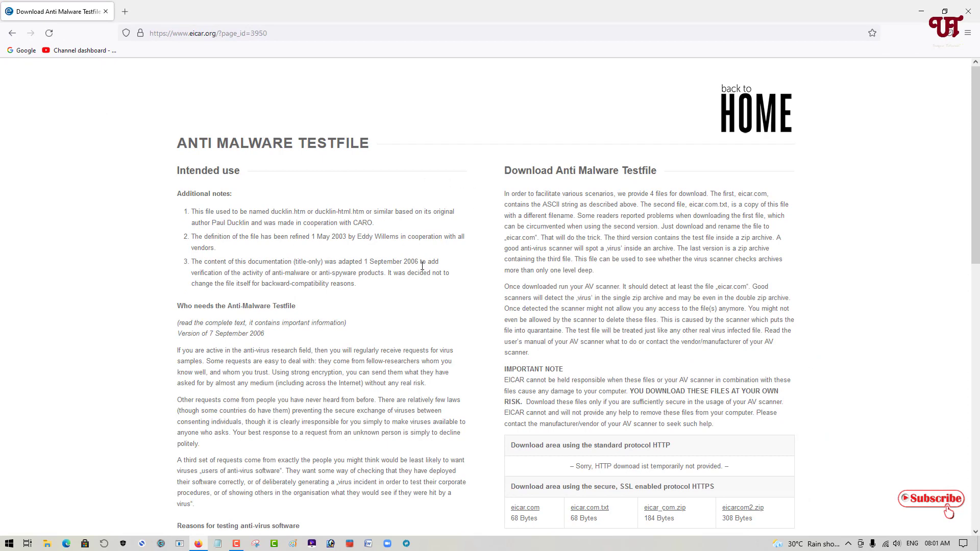
scroll(down, 3)
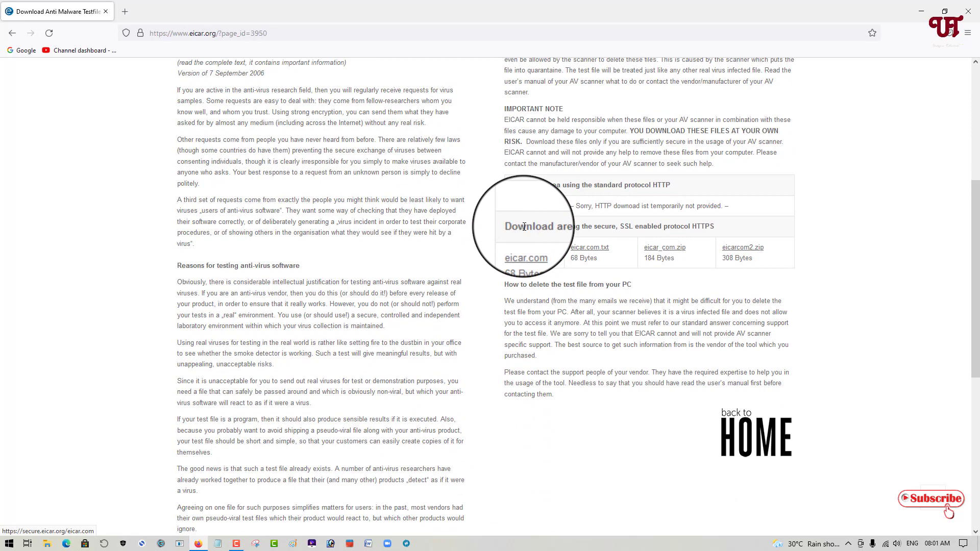
mouse_move(634, 236)
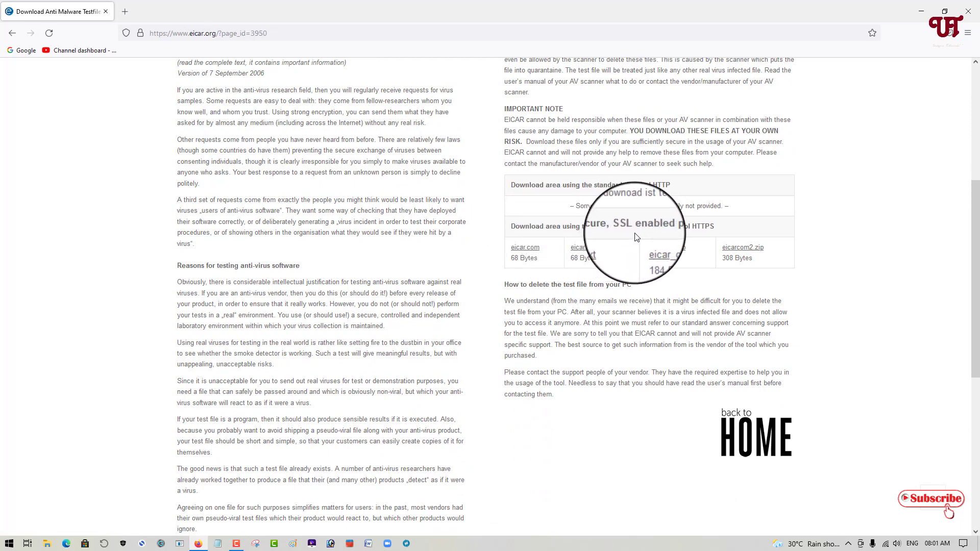
mouse_move(713, 236)
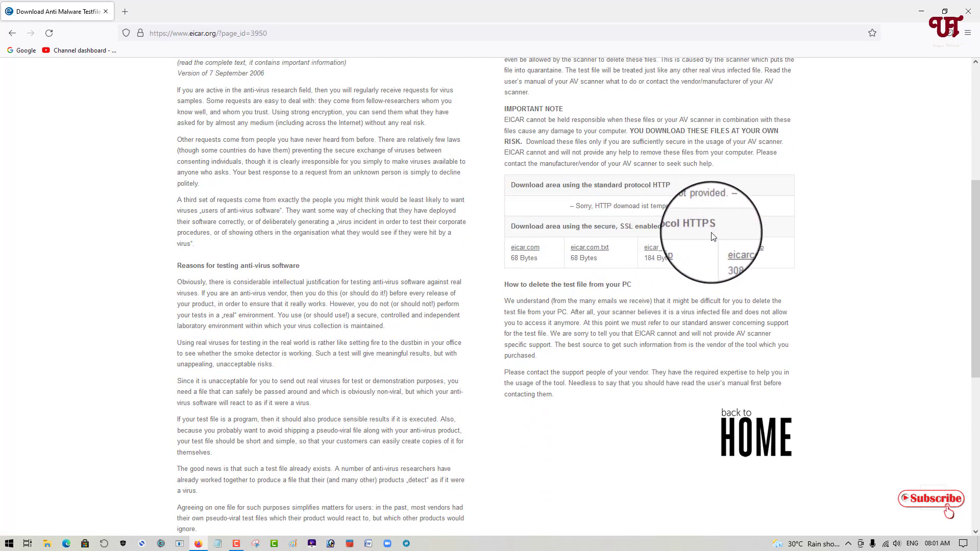
mouse_move(599, 257)
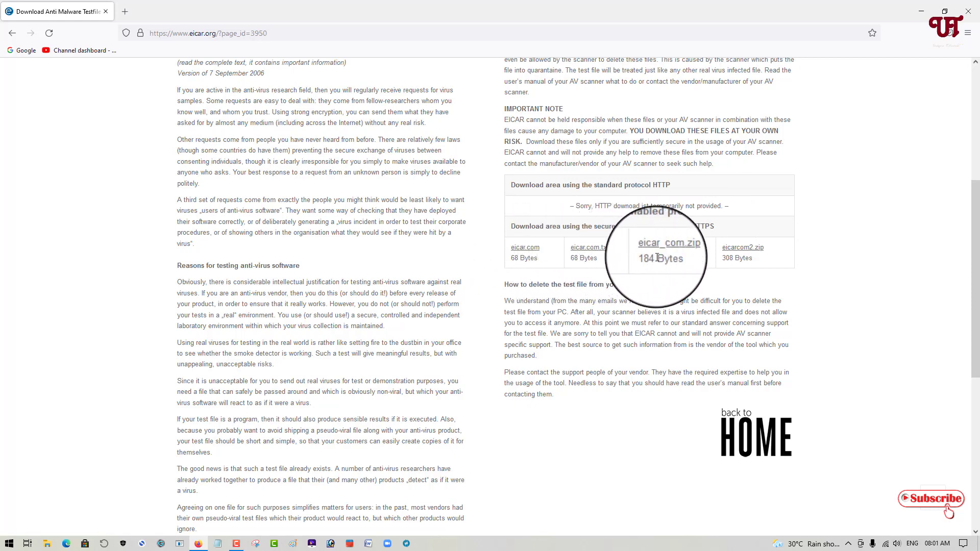
mouse_move(759, 256)
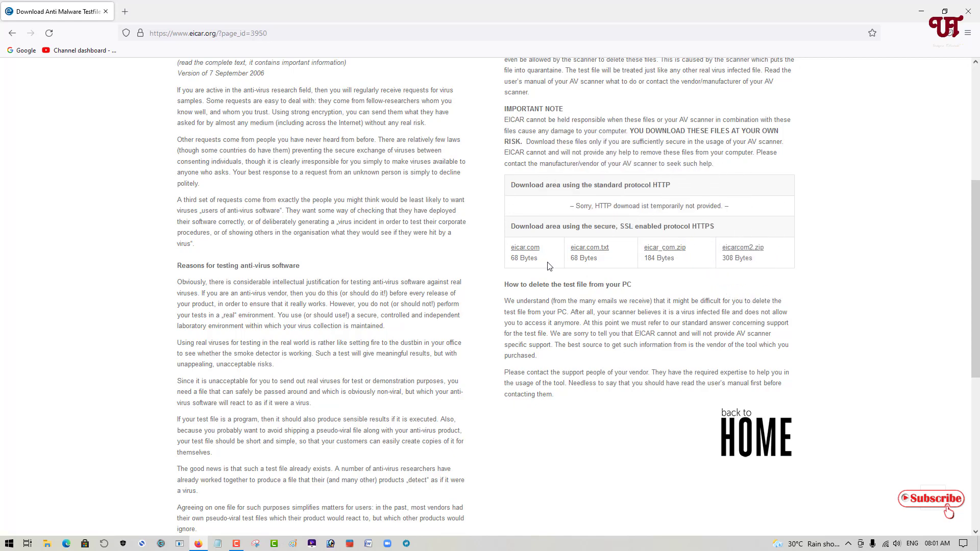
mouse_move(525, 254)
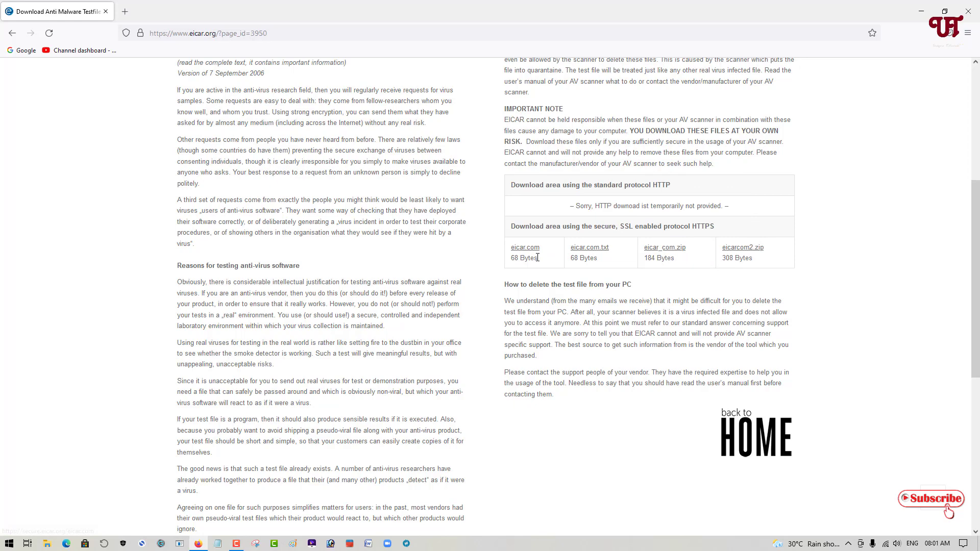
mouse_move(528, 256)
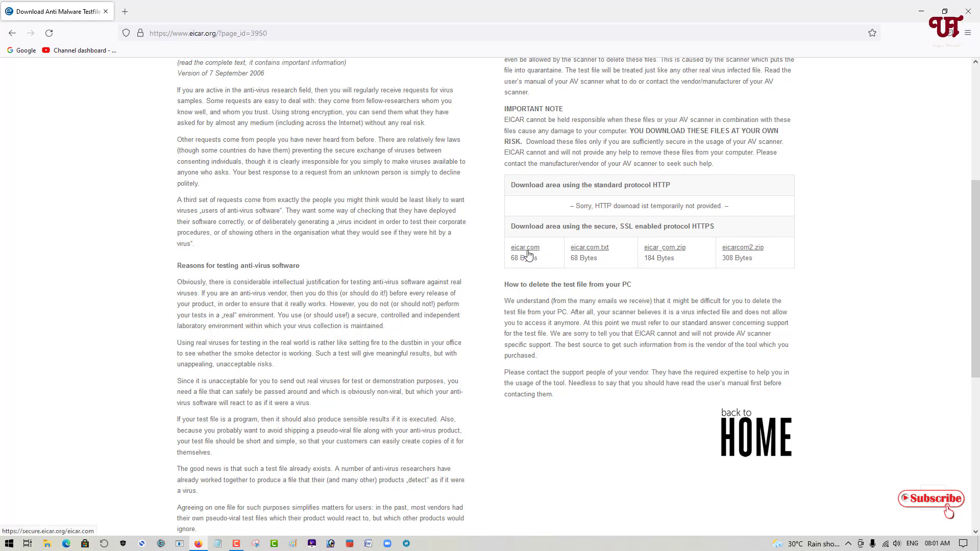
- Download eicar.com and show it in its Downloads folder in File Explorer
click(524, 247)
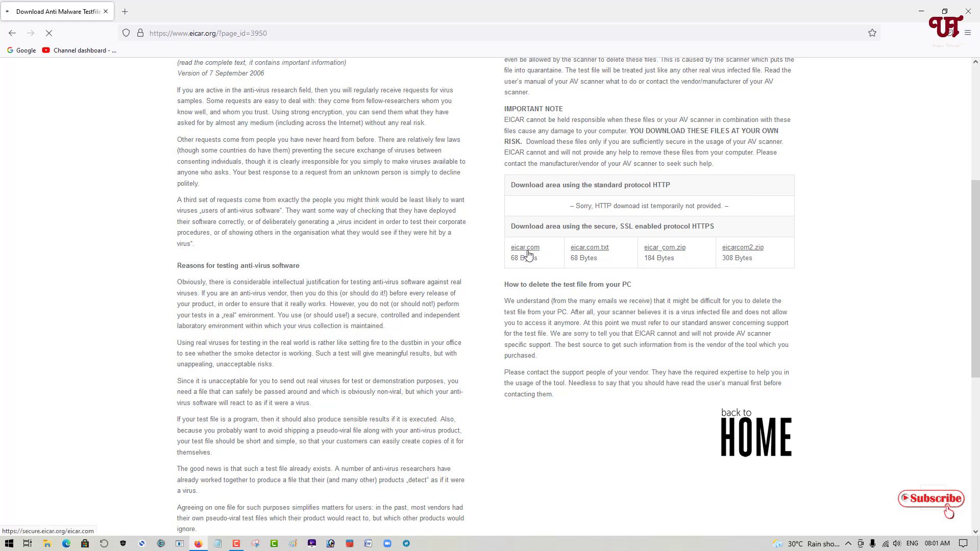
click(525, 248)
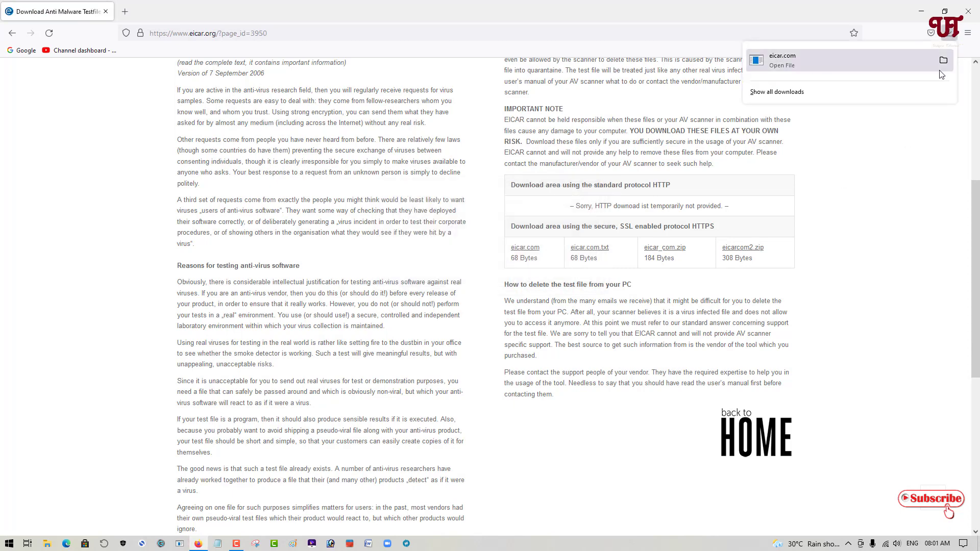
mouse_move(944, 61)
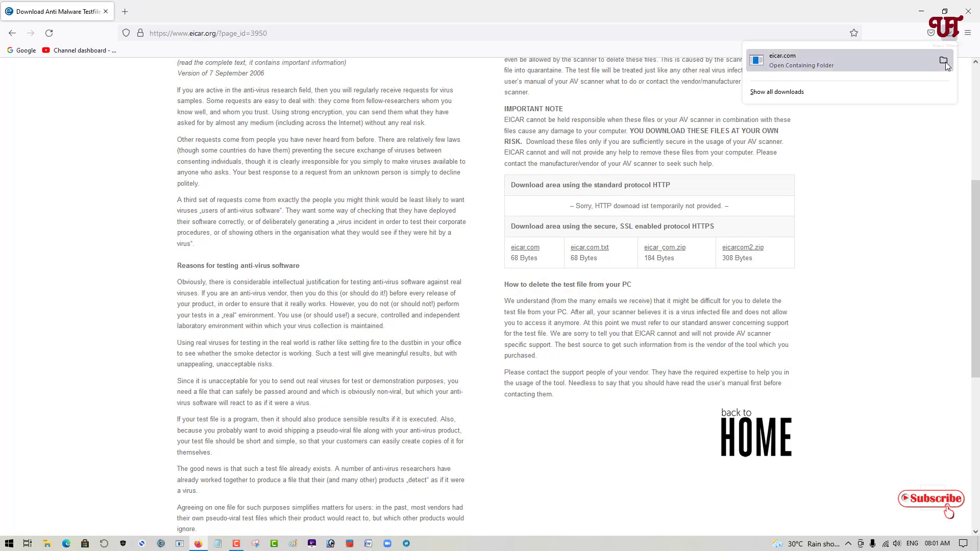
click(800, 64)
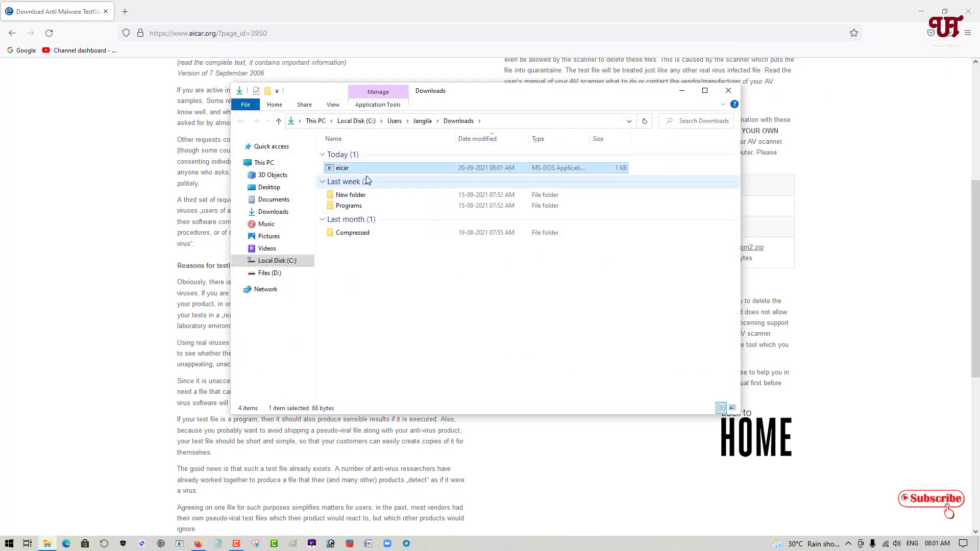
mouse_move(343, 168)
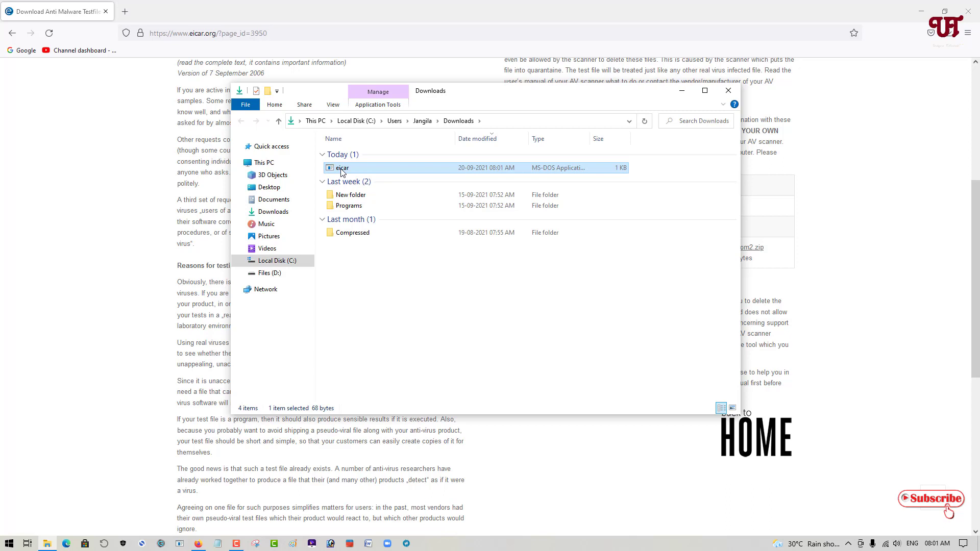
- Run eicar from Downloads, dismiss Defender's virus error, and close File Explorer
double_click(342, 167)
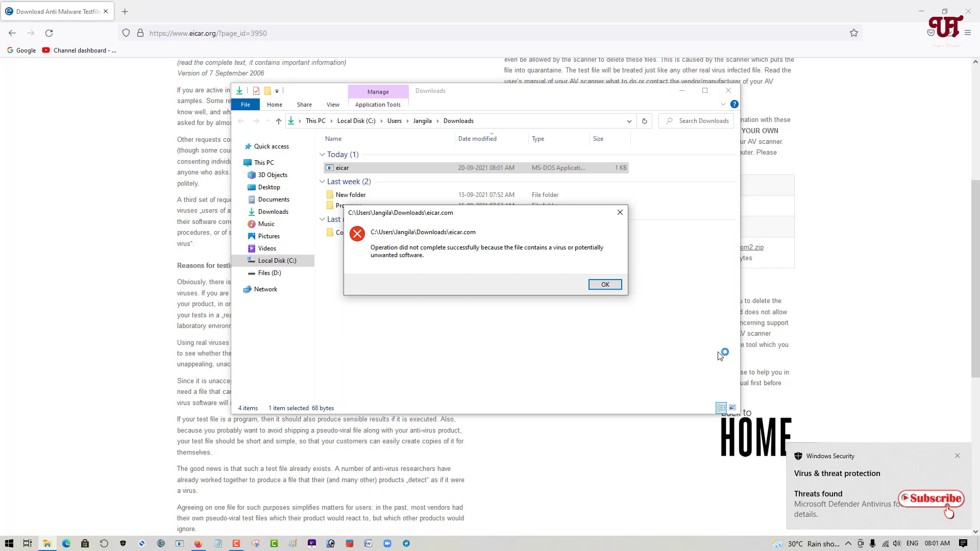
click(604, 284)
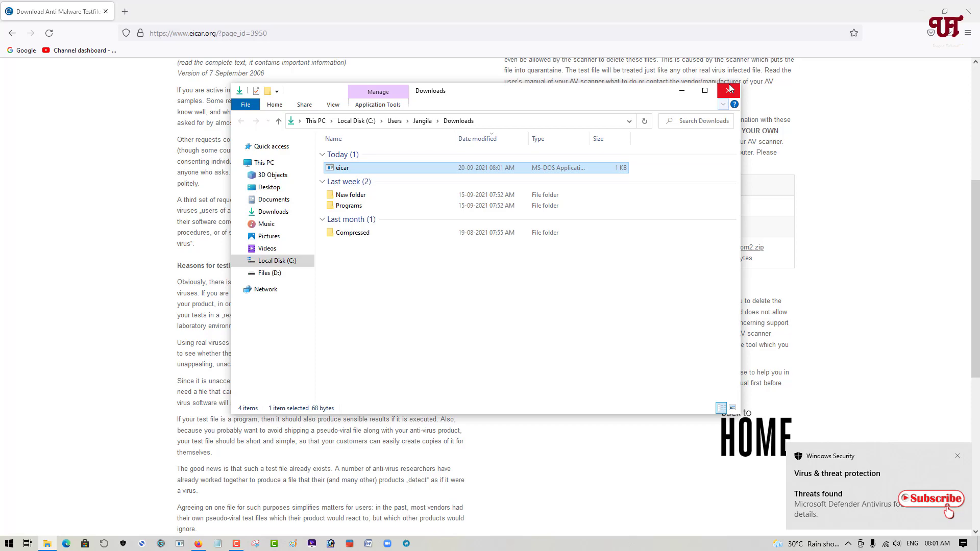
mouse_move(724, 104)
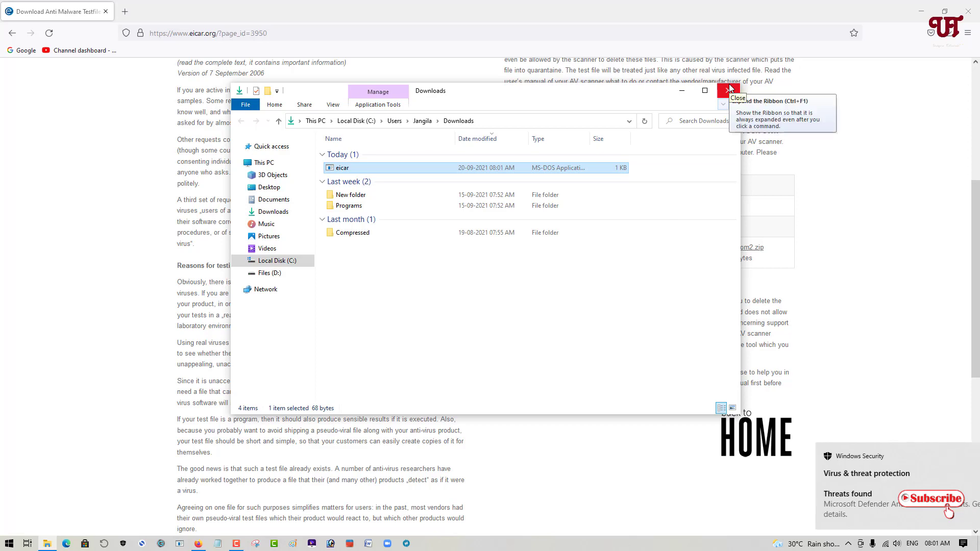
click(728, 91)
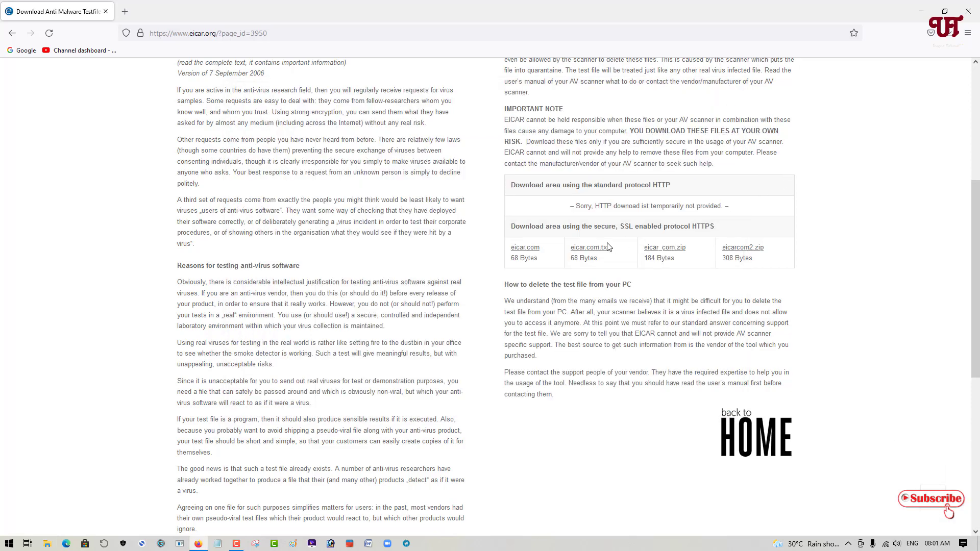
mouse_move(588, 250)
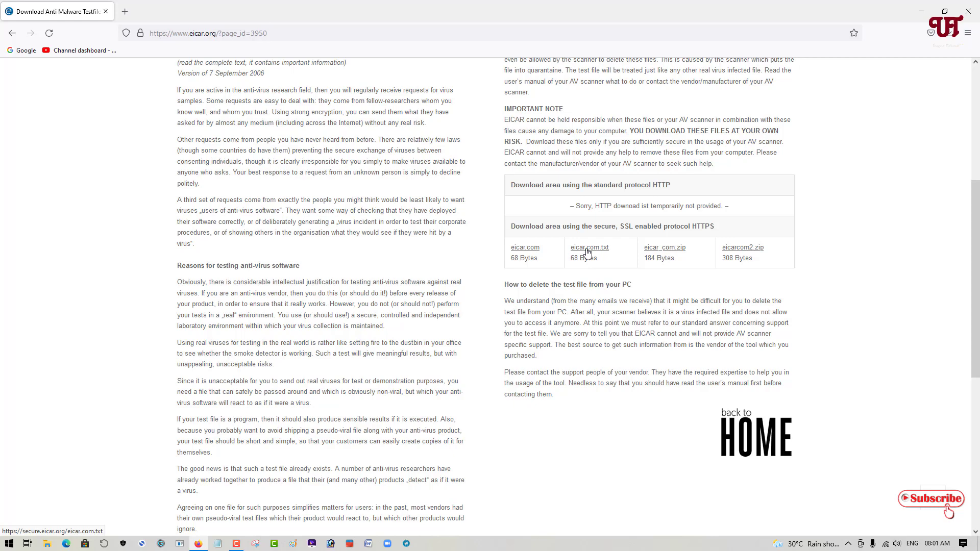
- Open eicar.com.txt to show the EICAR-STANDARD-ANTIVIRUS-TEST-FILE string
click(588, 247)
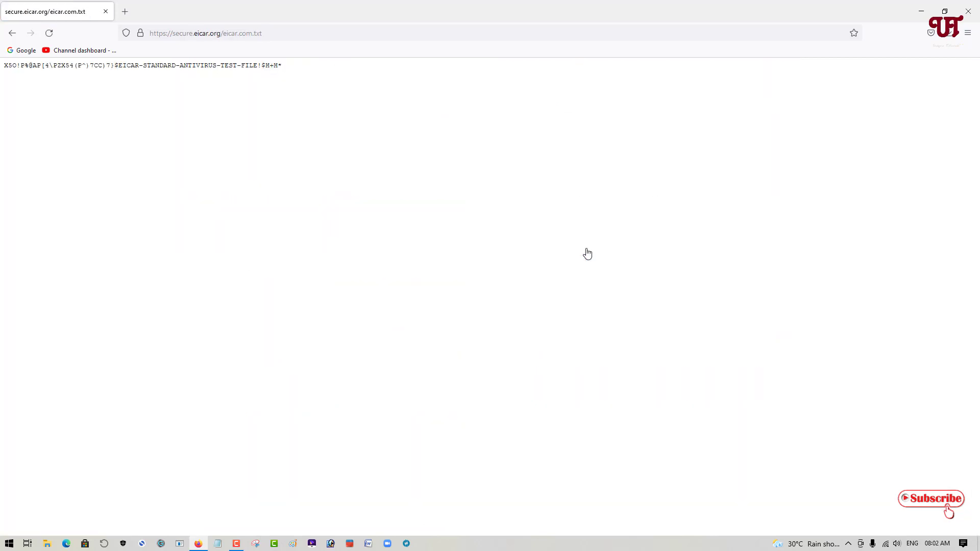
mouse_move(286, 67)
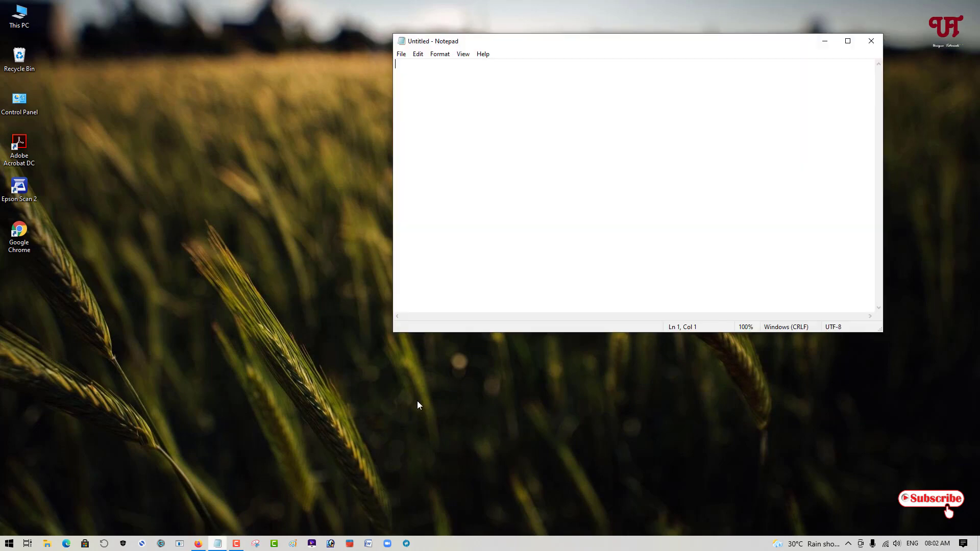
- Paste the EICAR test string into Notepad, save it as virus.com, and close Notepad
text(X5O!P%@AP[4\PZX54(P^)7CC)7}$EICAR-STANDARD-ANTIVIRUS-TEST-FILE!$H+H*)
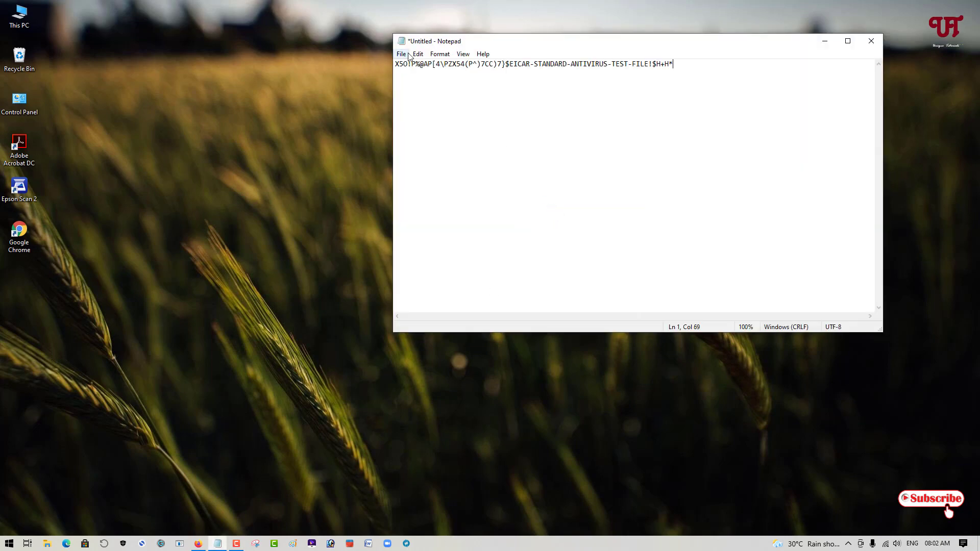
click(400, 53)
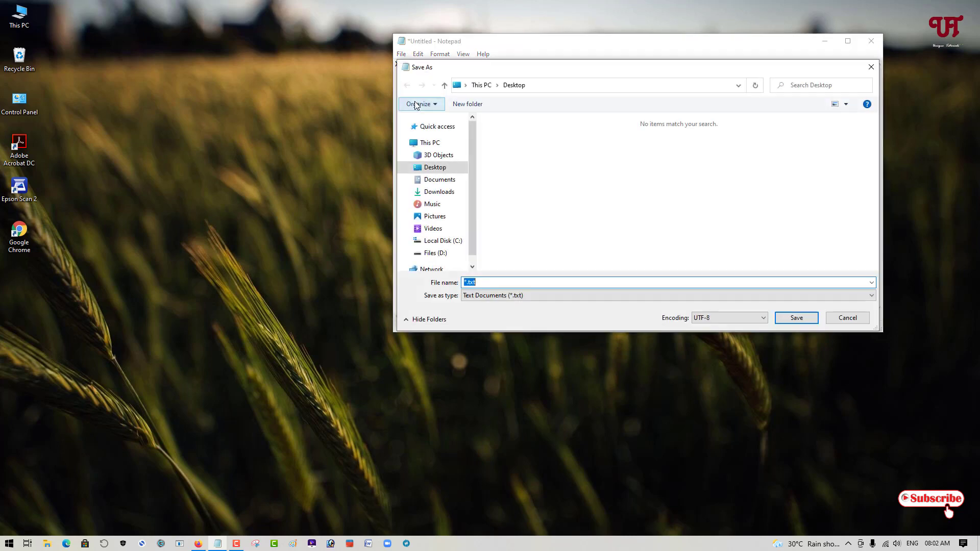
mouse_move(493, 265)
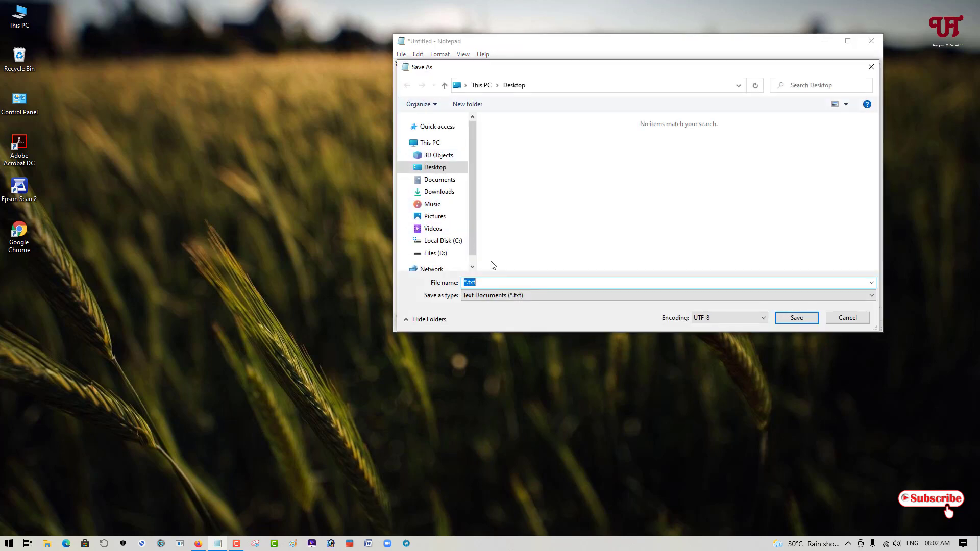
text(viru)
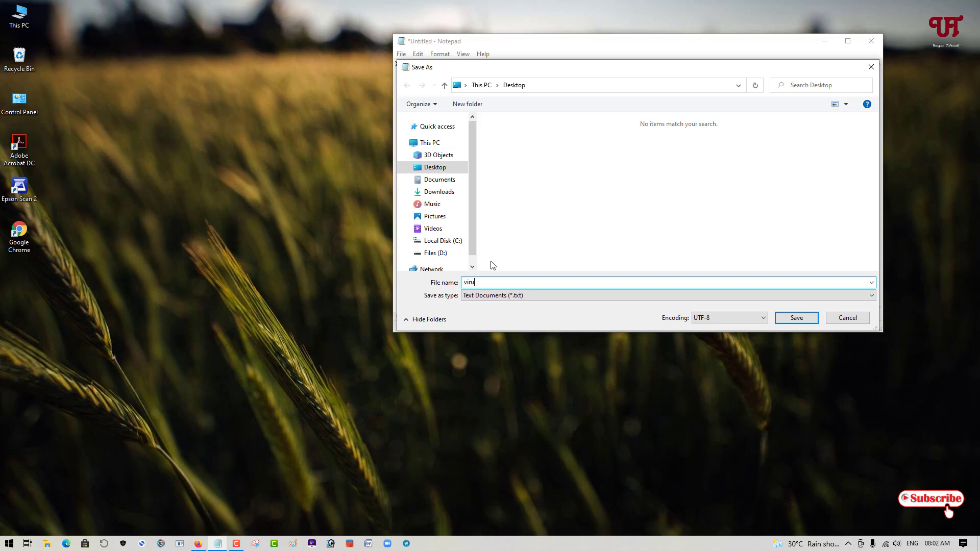
text(s.c)
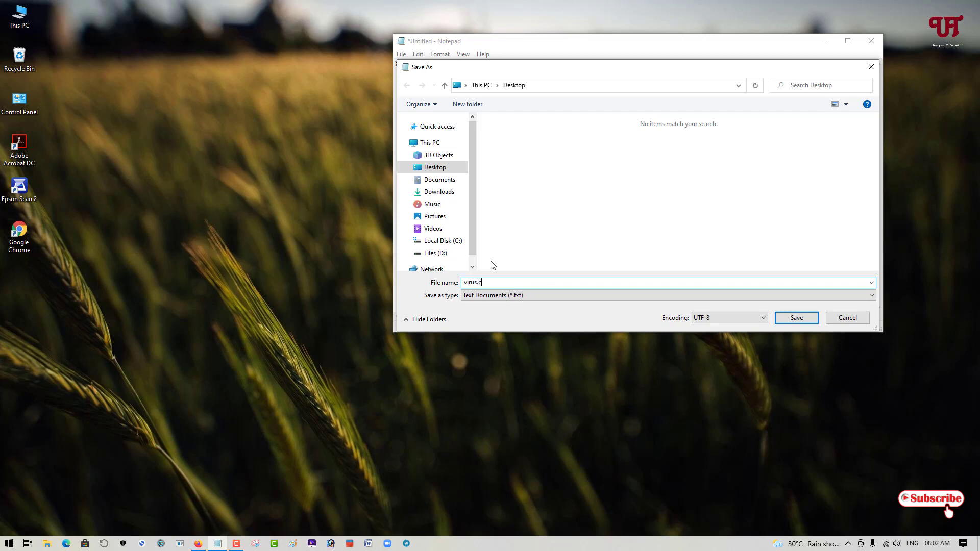
text(om)
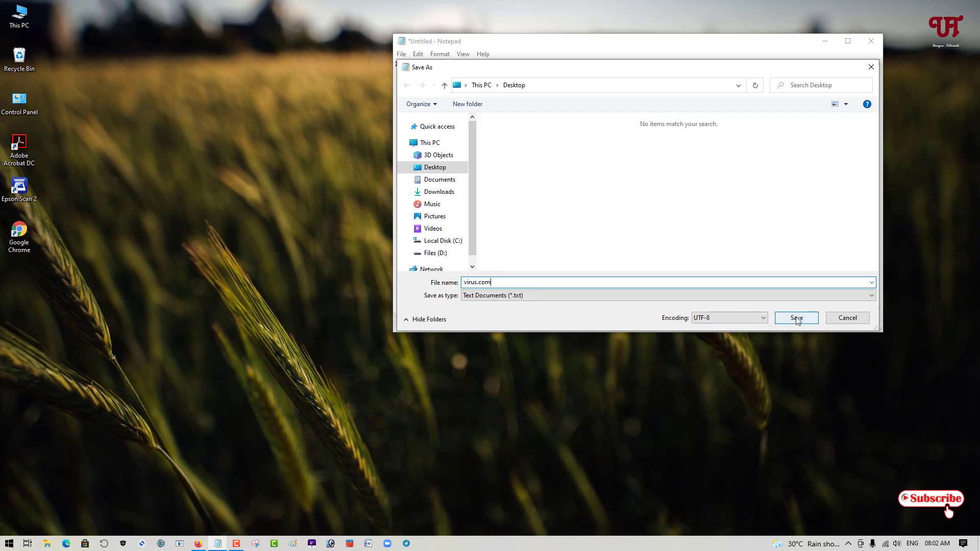
click(795, 317)
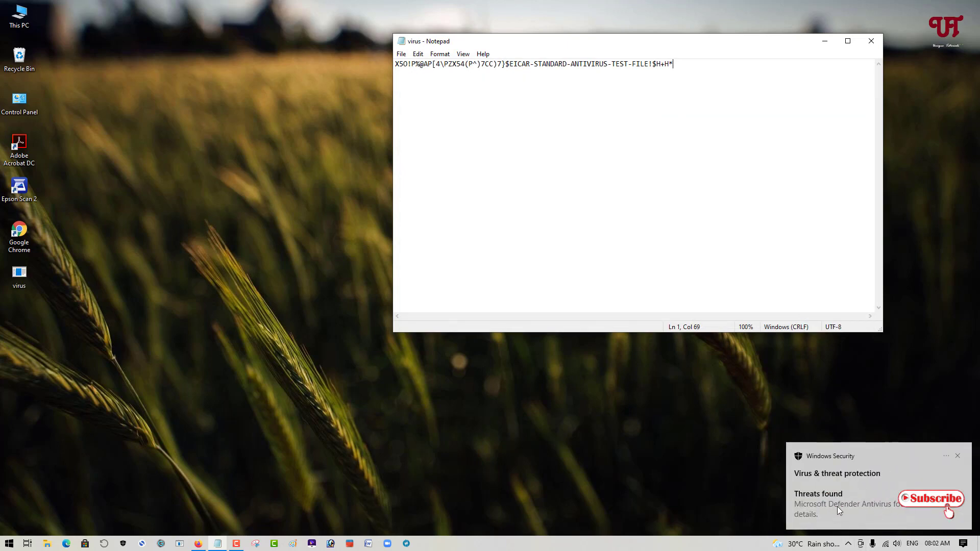
mouse_move(848, 372)
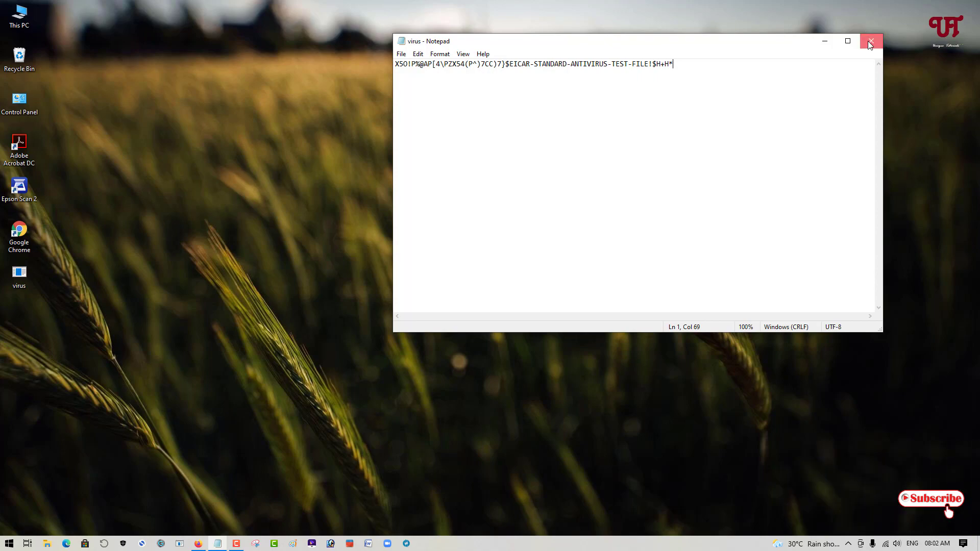
click(871, 41)
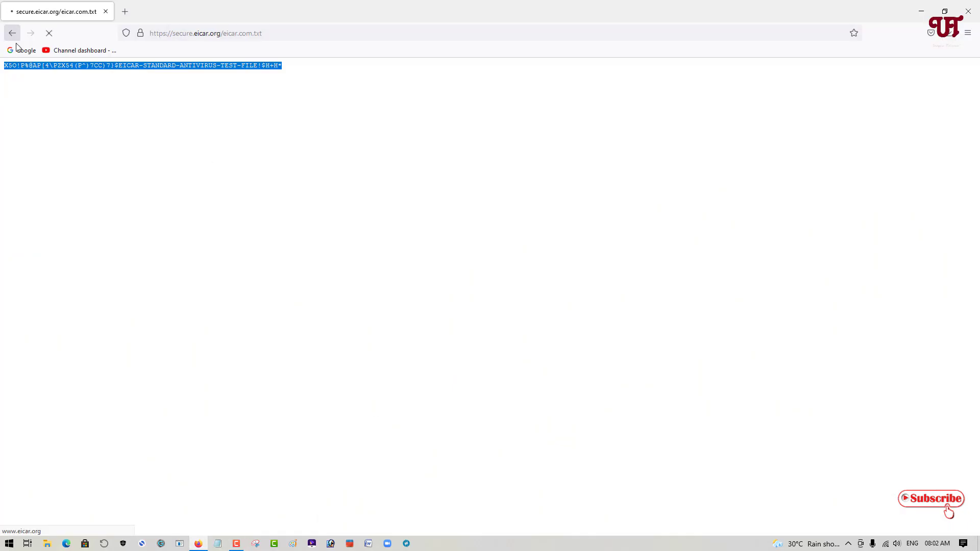
- Go back and save eicar_com.zip, then show it in its Downloads folder
click(11, 32)
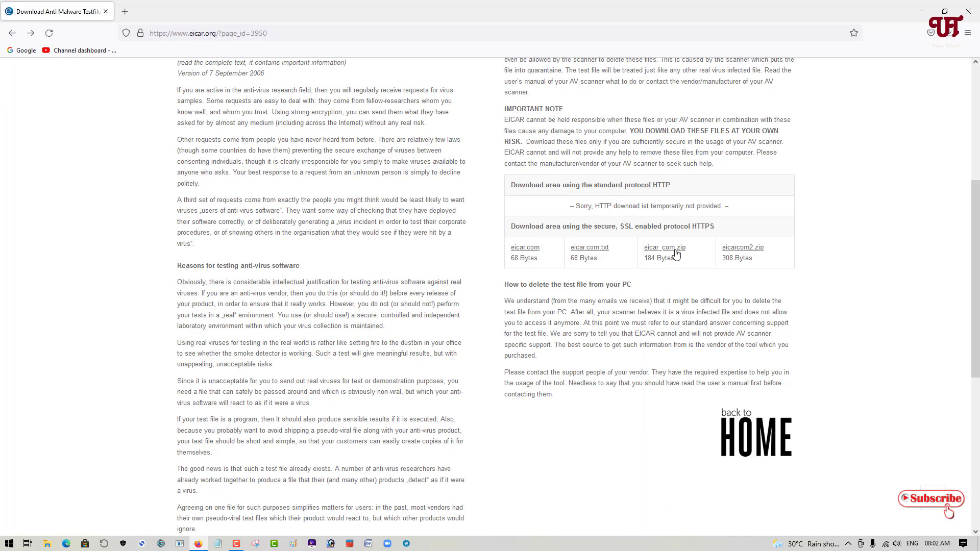
mouse_move(665, 247)
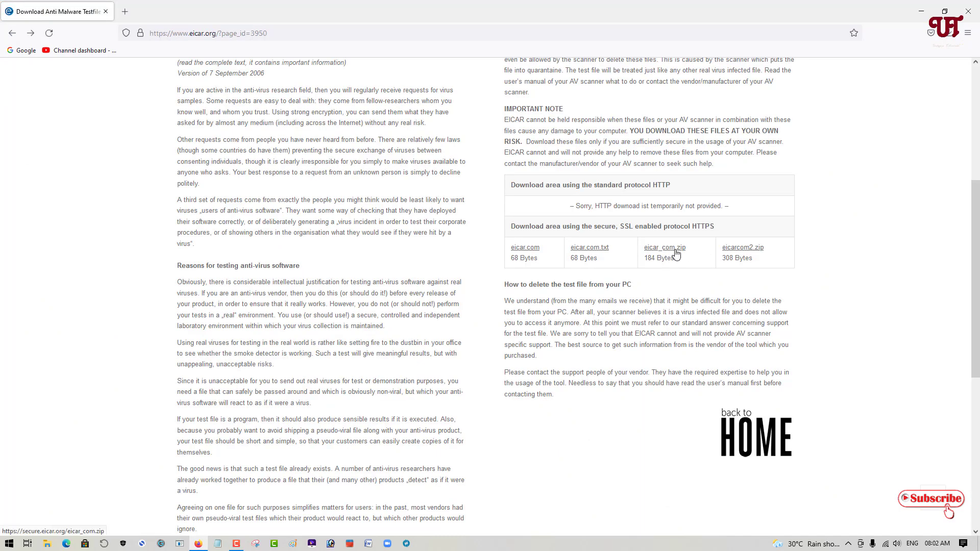
click(664, 246)
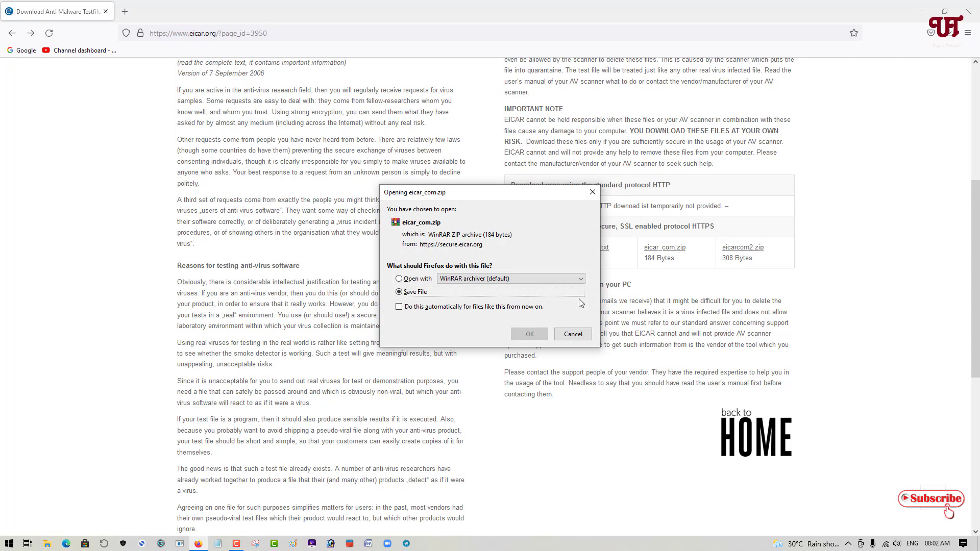
click(528, 333)
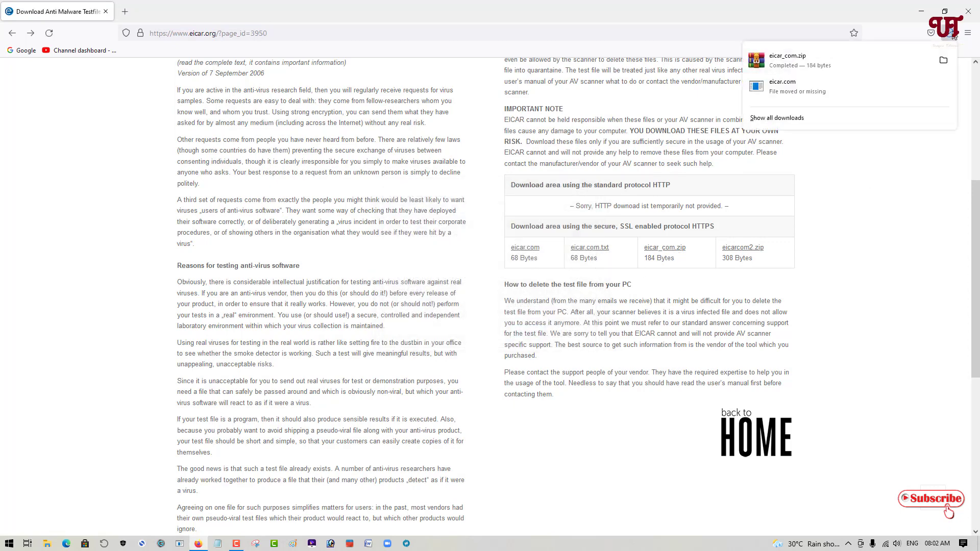
click(943, 60)
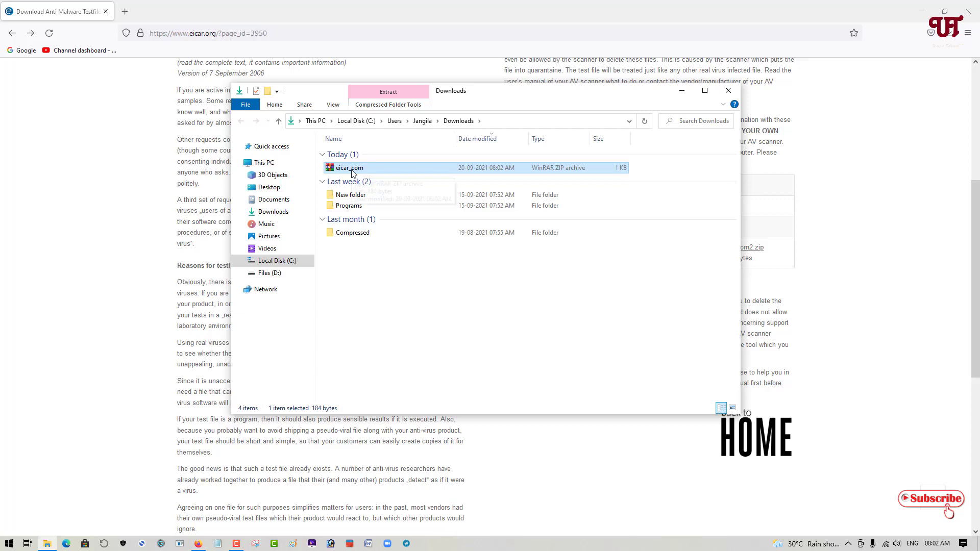
- Try opening eicar_com, dismiss the error as Defender removes it, and close File Explorer
double_click(348, 167)
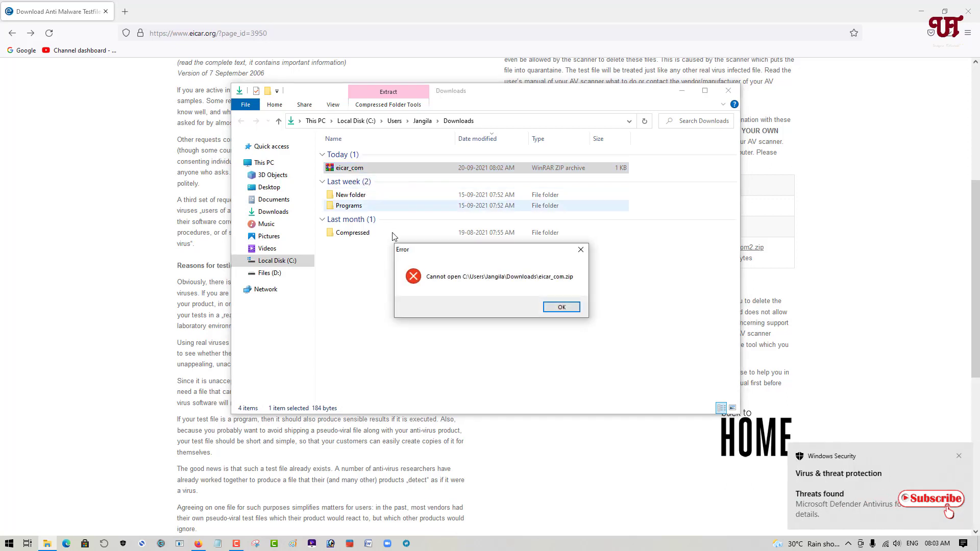
mouse_move(883, 489)
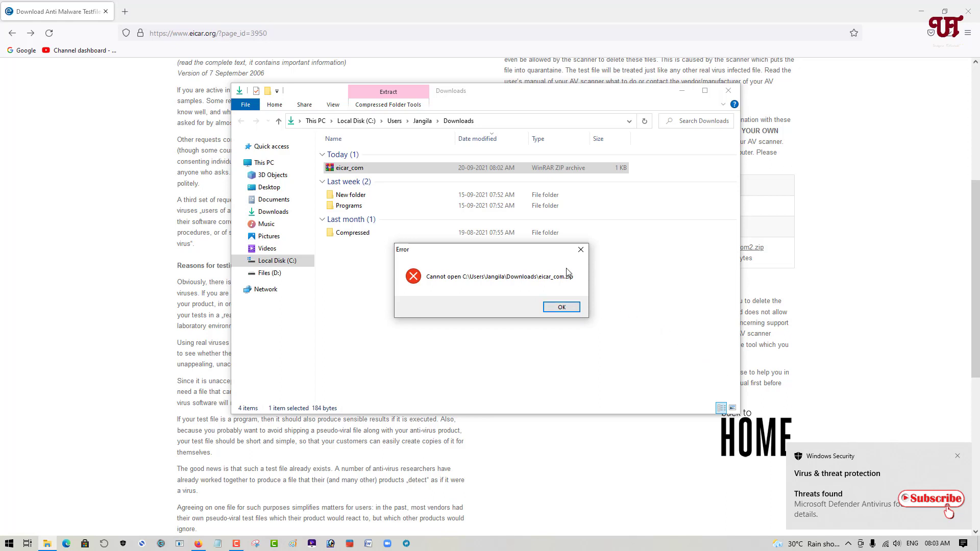
click(559, 307)
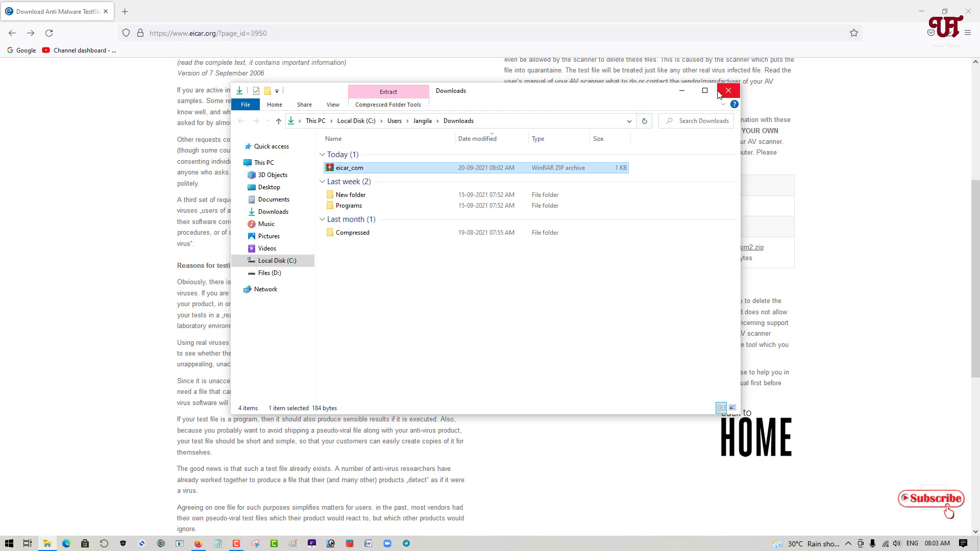
mouse_move(640, 100)
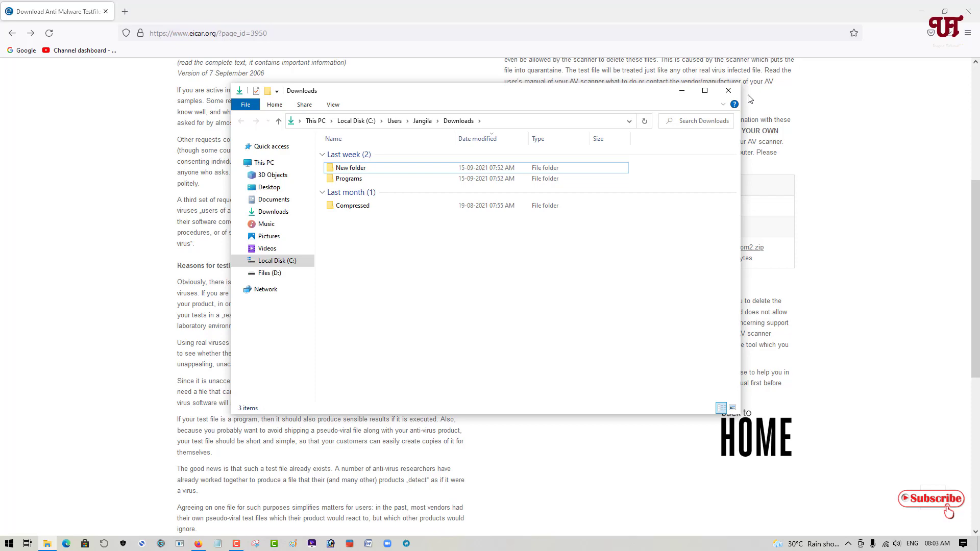
click(727, 90)
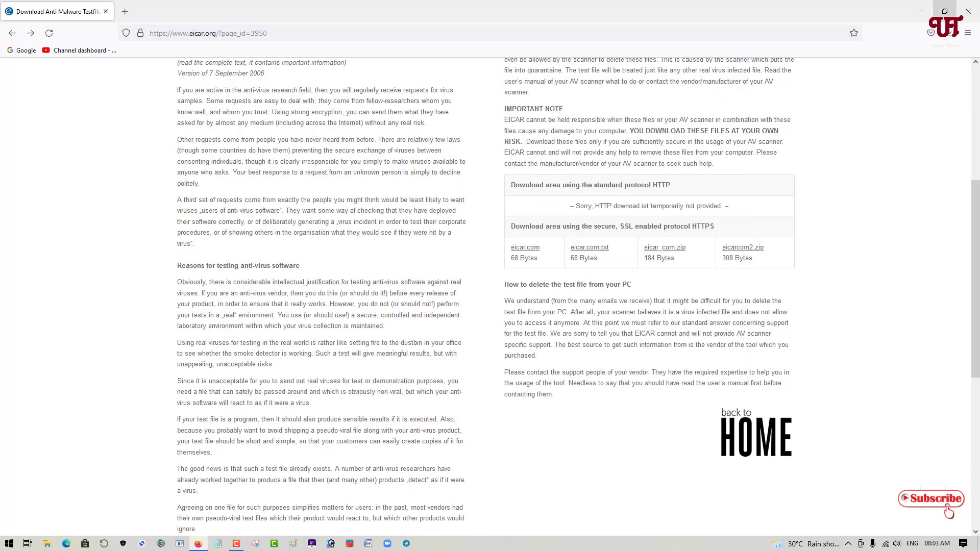
mouse_move(967, 11)
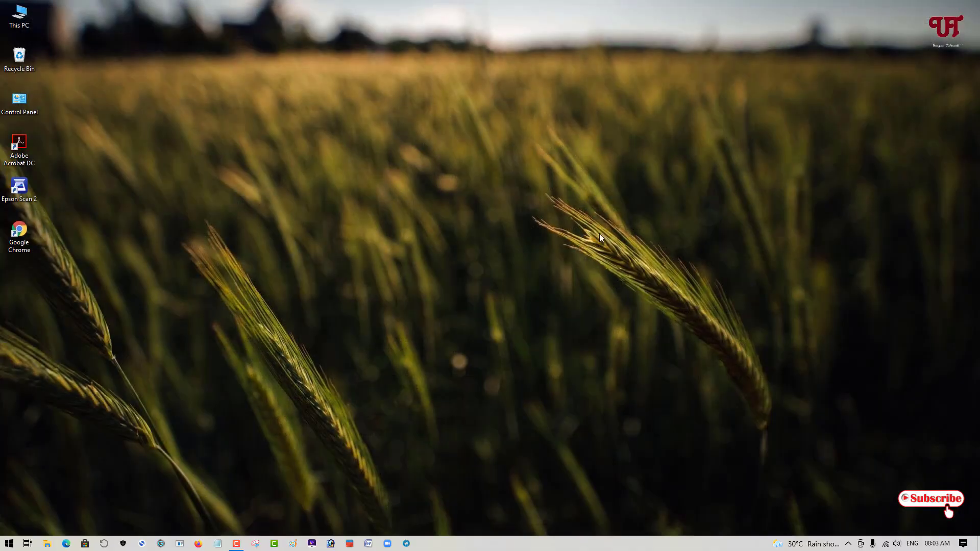
mouse_move(569, 332)
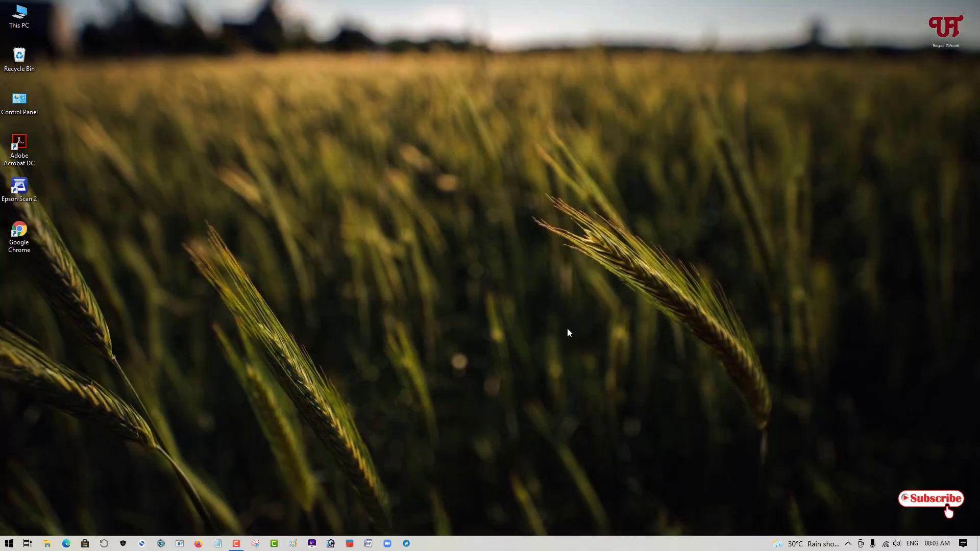